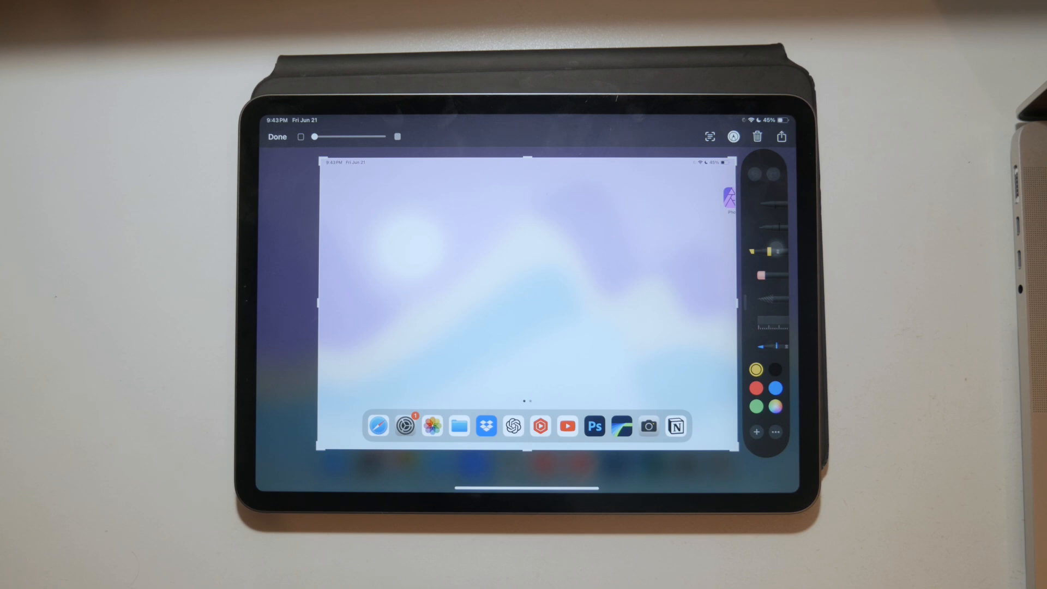
# - Request deletion of the captured screenshot from the markup toolbar's trash icon
pyautogui.click(781, 136)
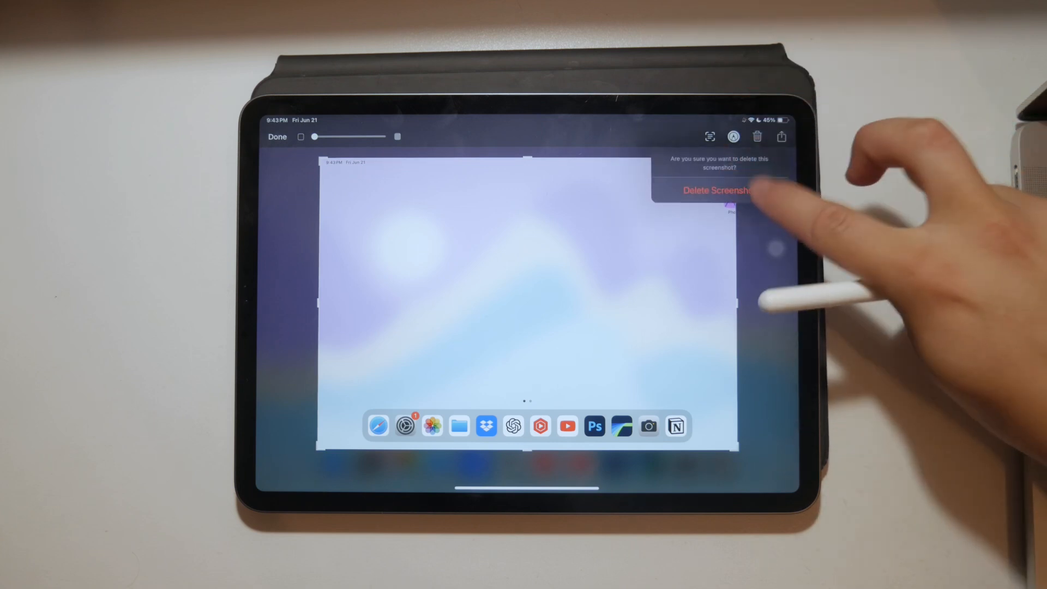
# - Confirm Delete Screenshot so markup closes and the home screen returns
pyautogui.click(714, 189)
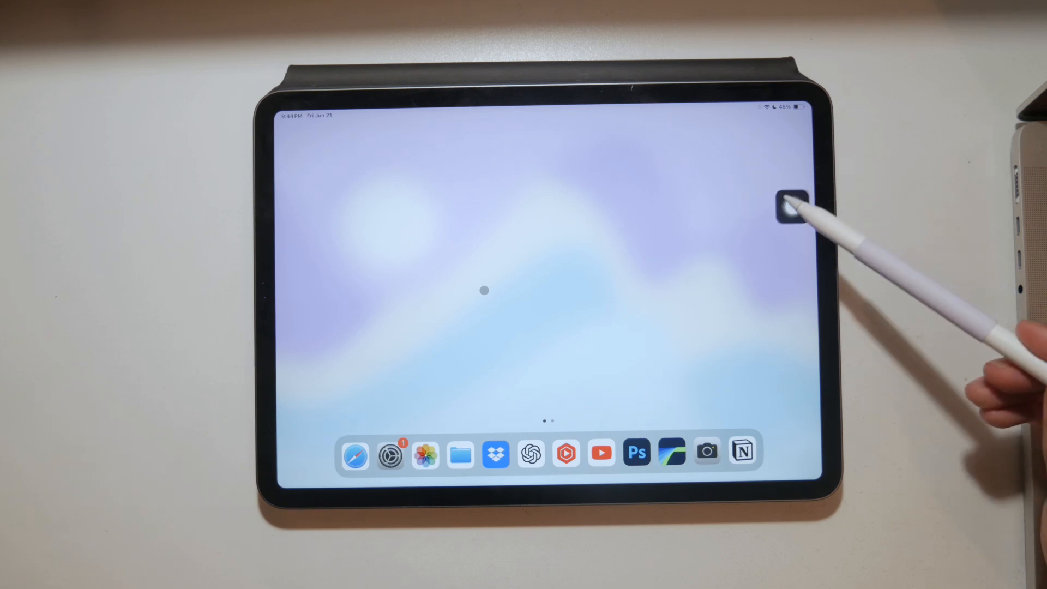
# - Reach the Settings AssistiveTouch page with AssistiveTouch switched on
pyautogui.click(792, 203)
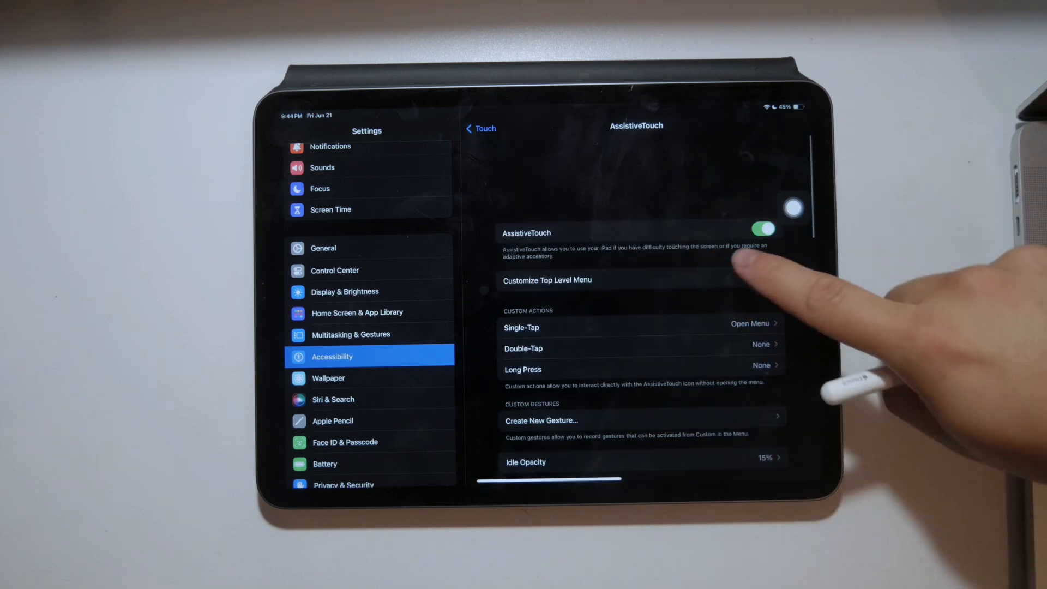
# - Toggle AssistiveTouch and enter Customize Top Level Menu showing its six icons
pyautogui.click(481, 129)
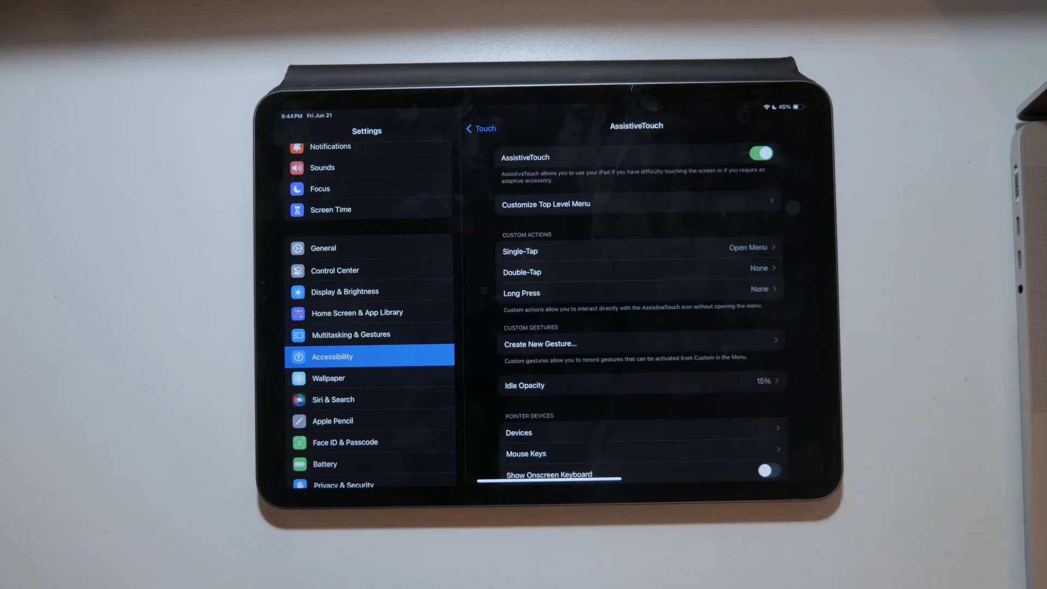
pyautogui.click(759, 153)
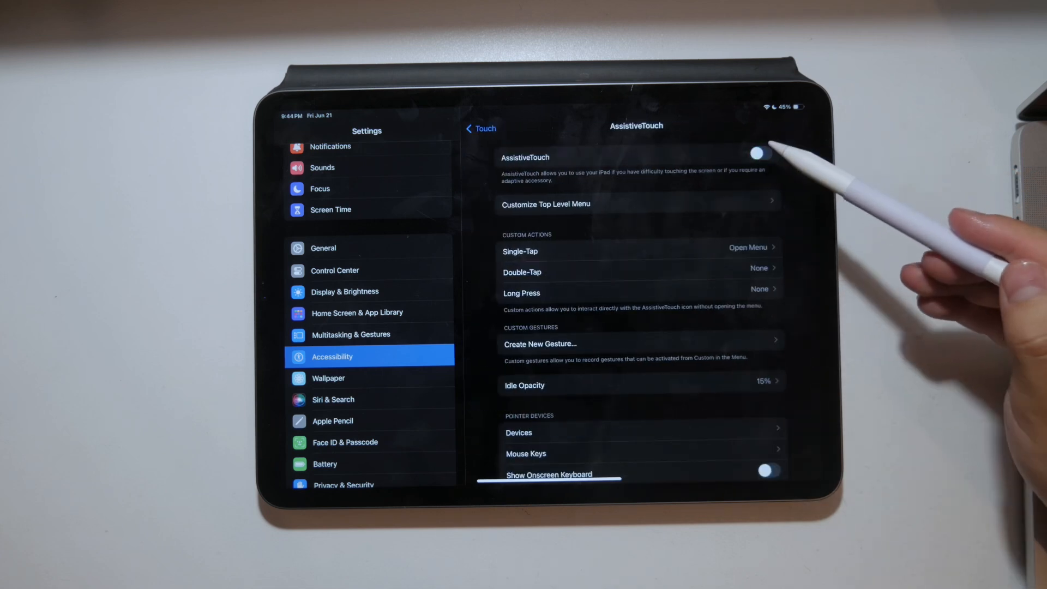
pyautogui.click(546, 204)
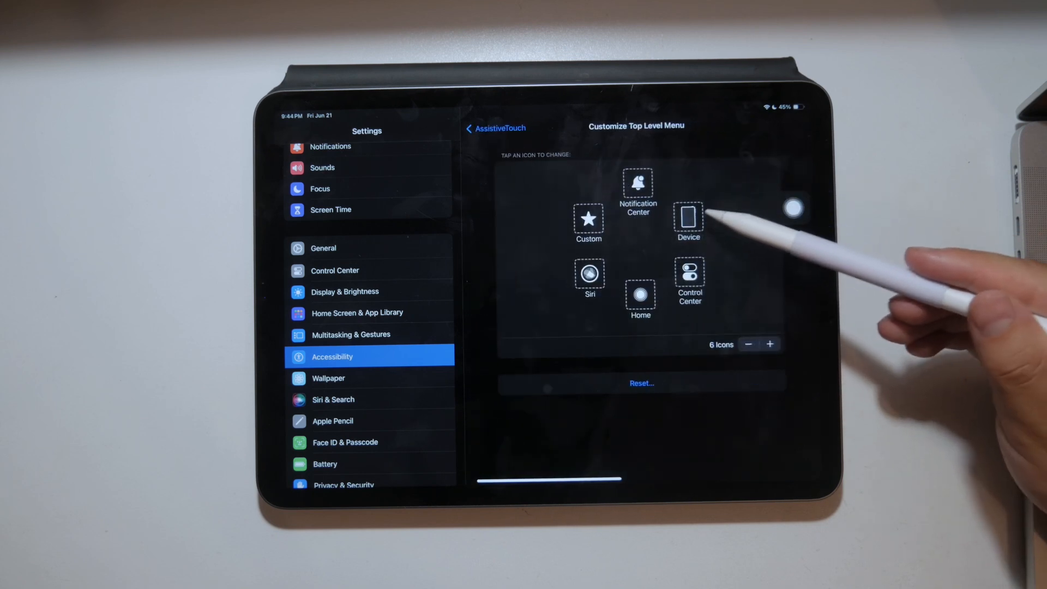
# - Start a new personal automation in Shortcuts, review Time of Day, return to the trigger list
pyautogui.click(688, 218)
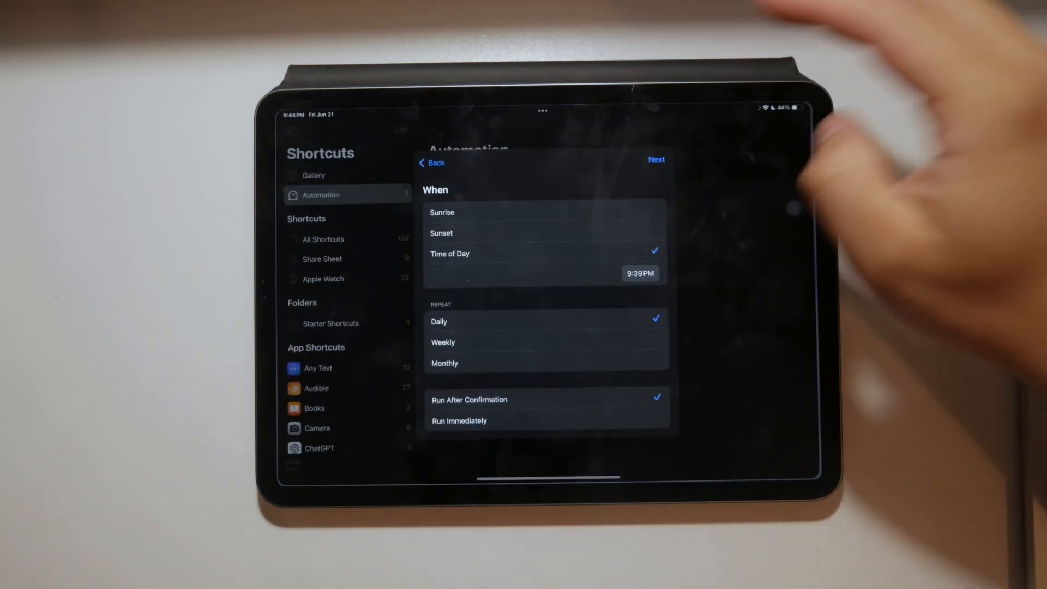
pyautogui.click(431, 163)
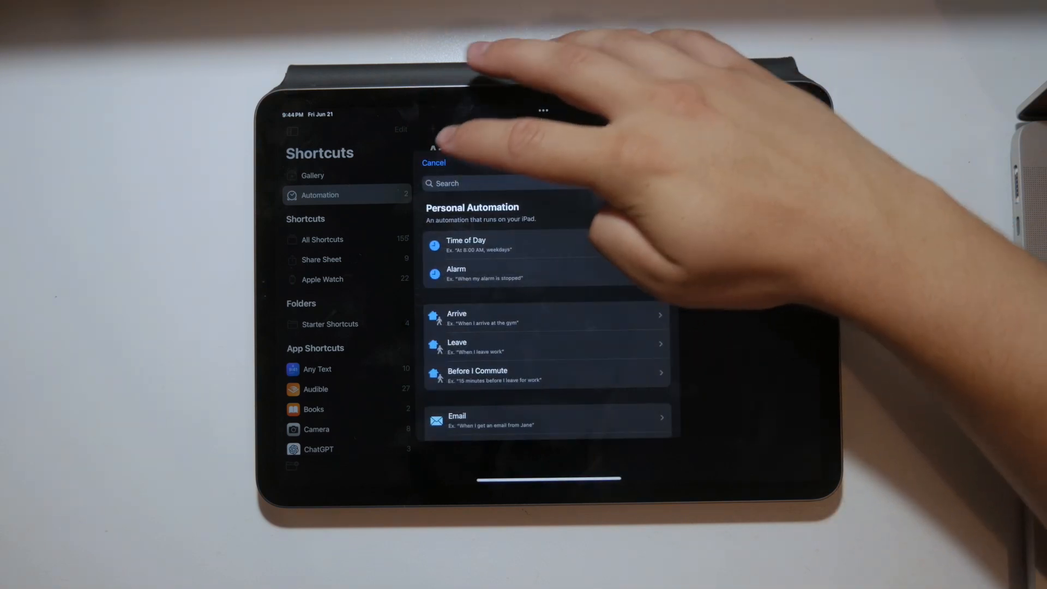